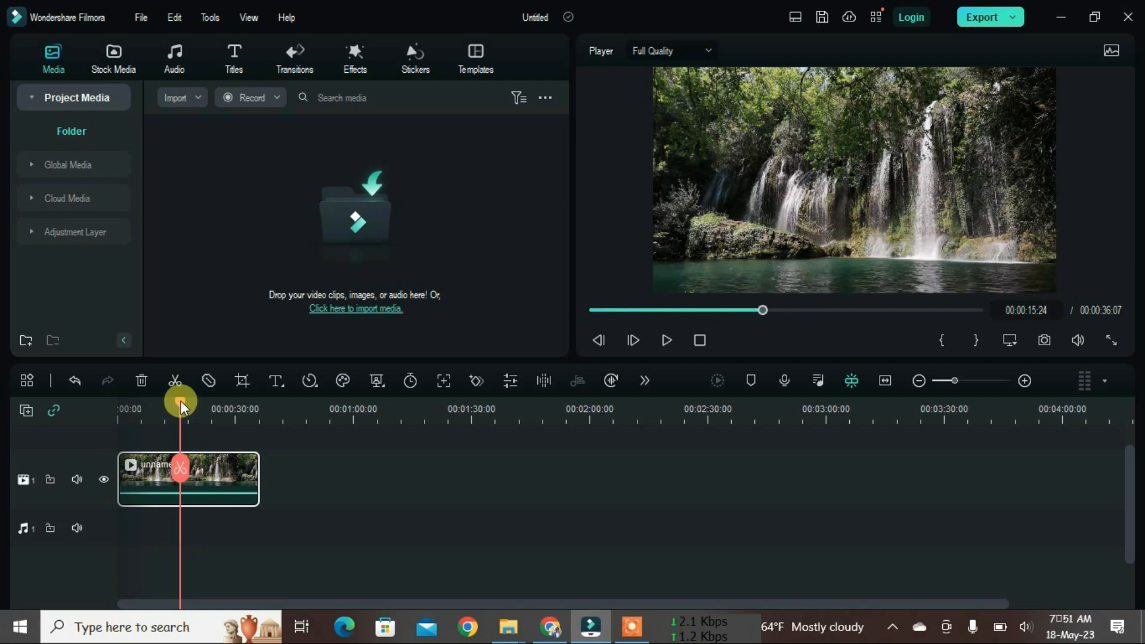
Start an export and pick MP4 as the output format on the Local tab.
left_click(982, 17)
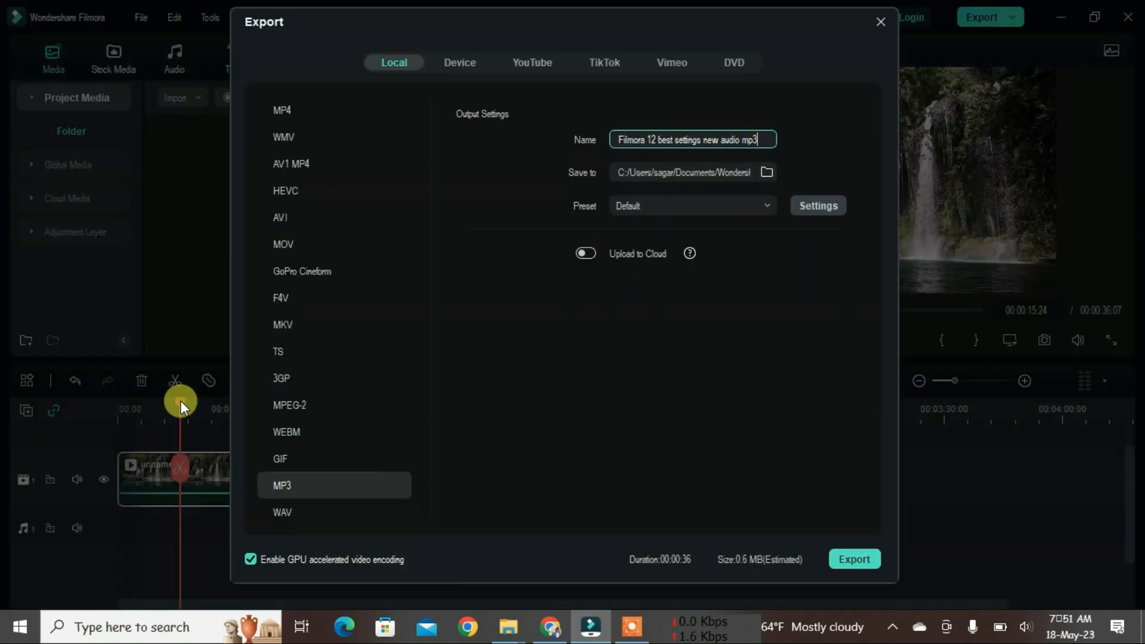
left_click(283, 109)
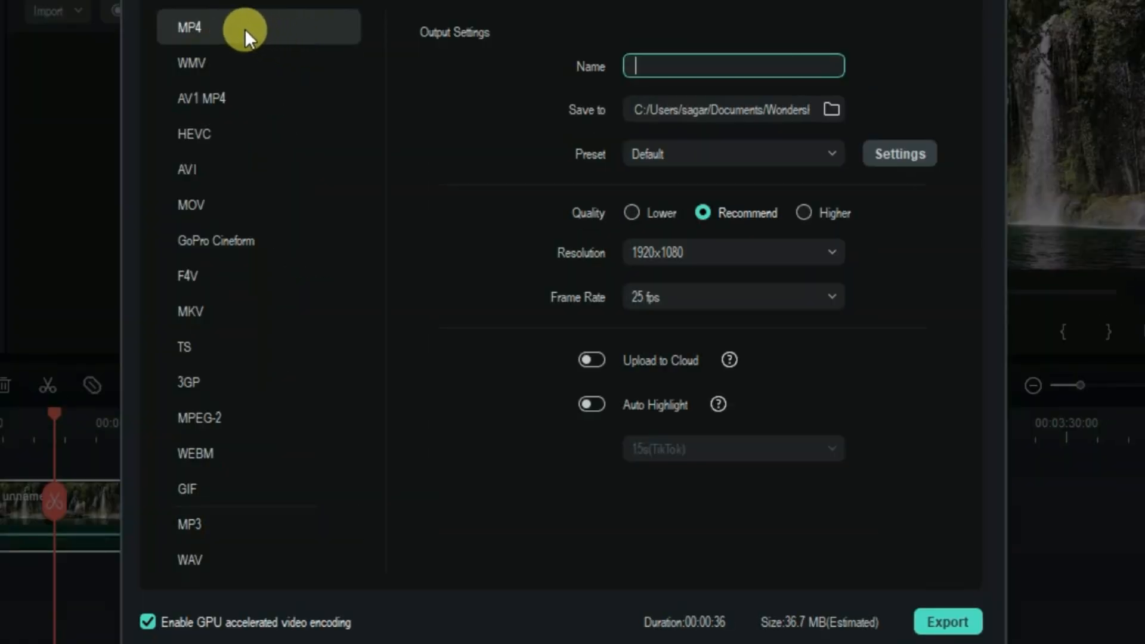
mouse_move(241, 66)
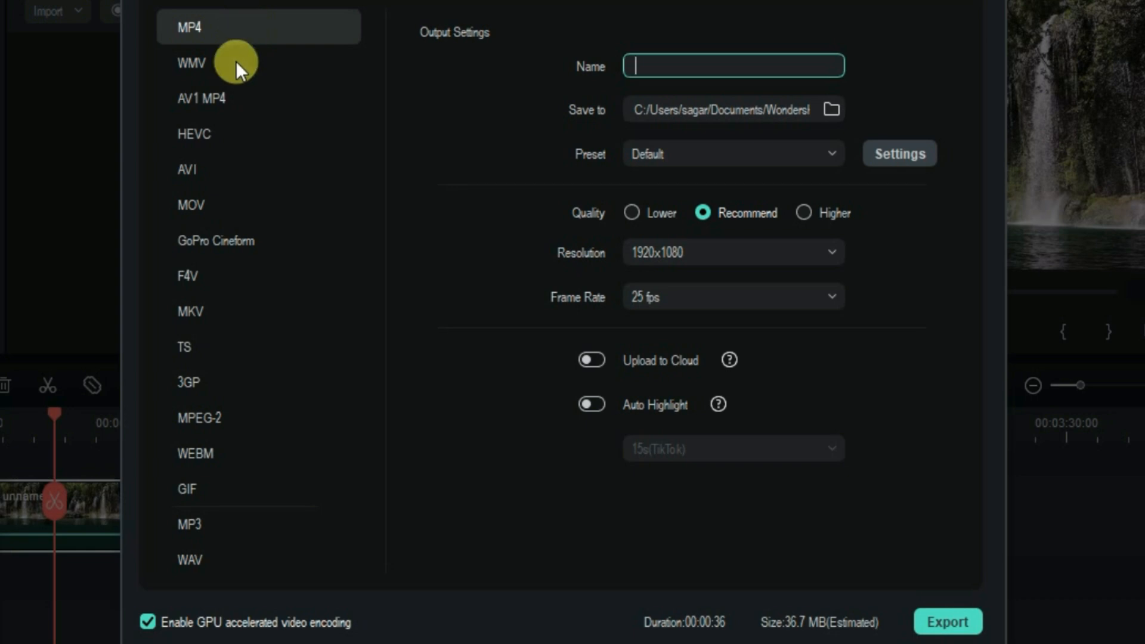
mouse_move(577, 114)
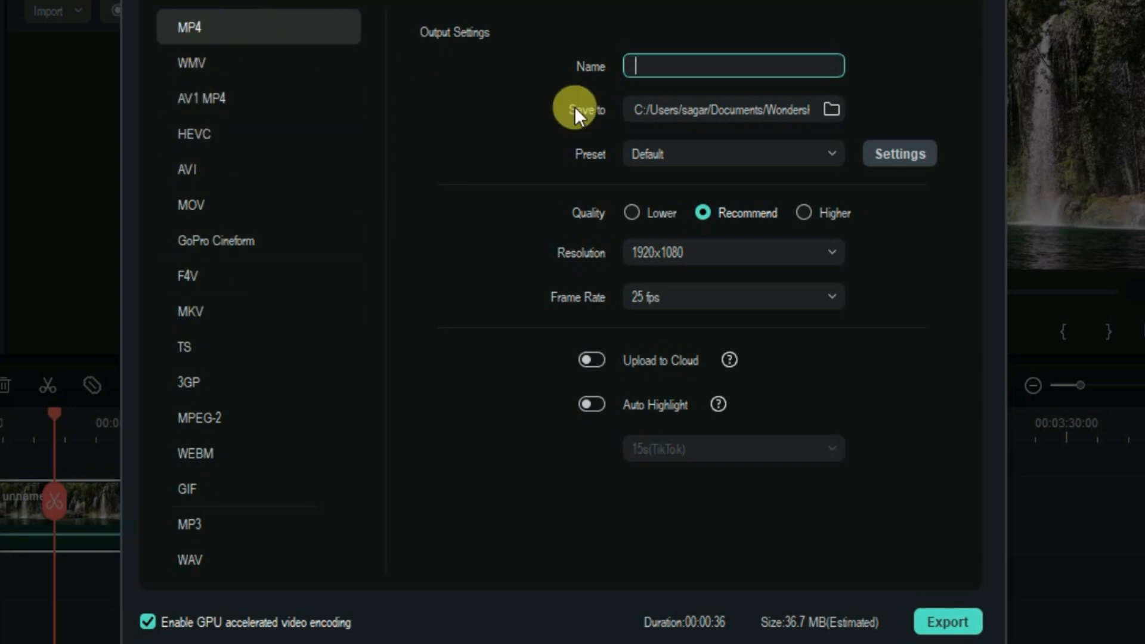
mouse_move(668, 58)
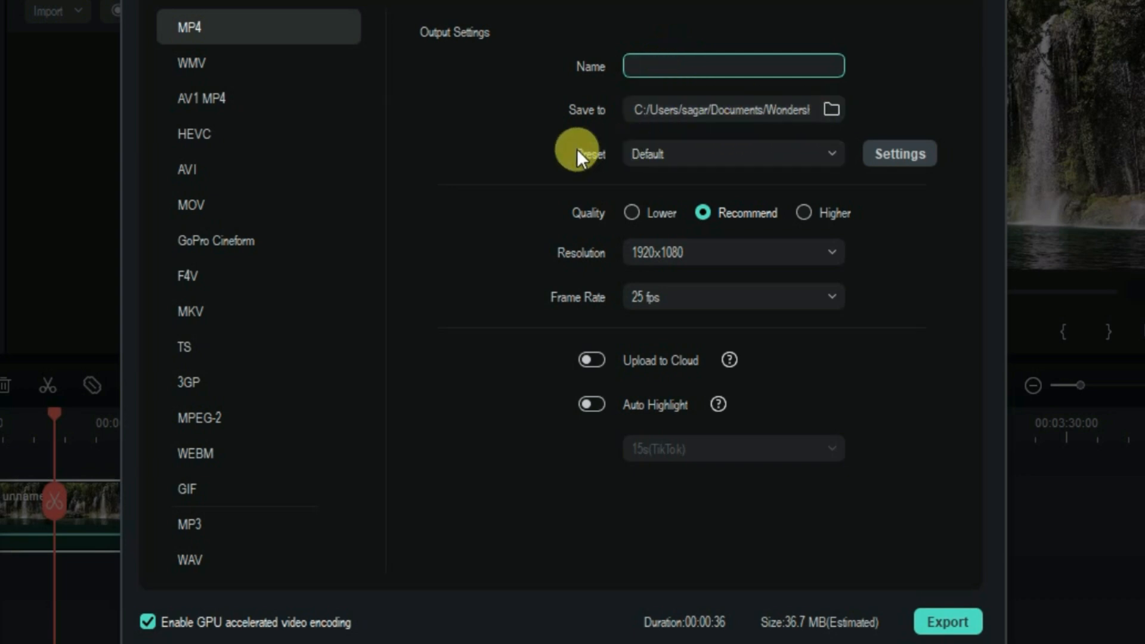
mouse_move(837, 158)
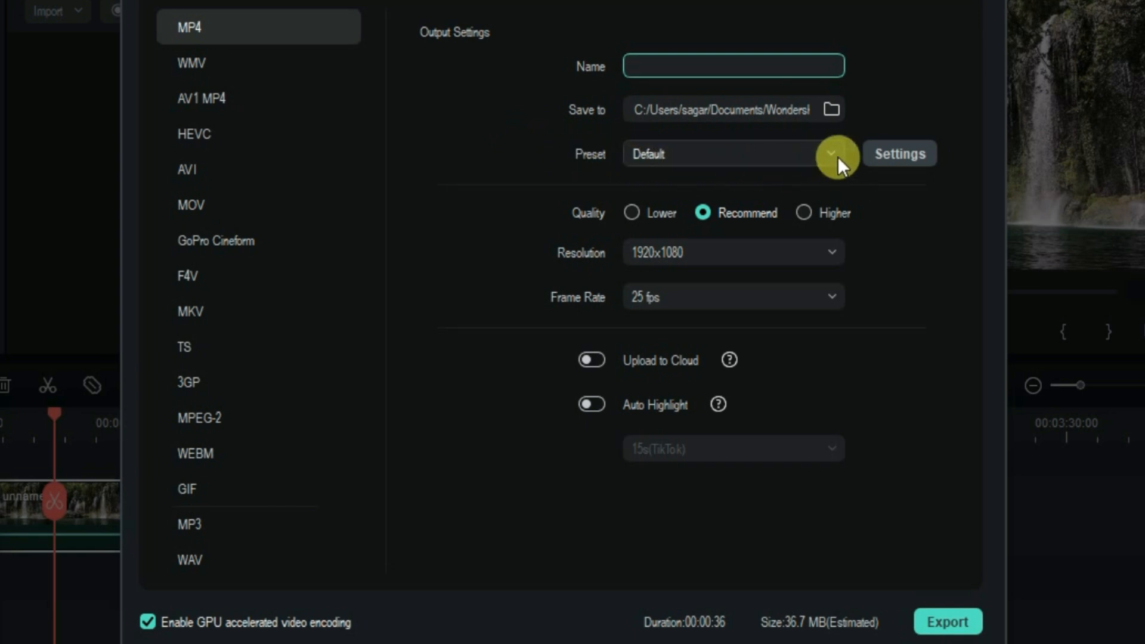
Set the MP4 export to Higher quality and bring up its detailed settings.
left_click(804, 213)
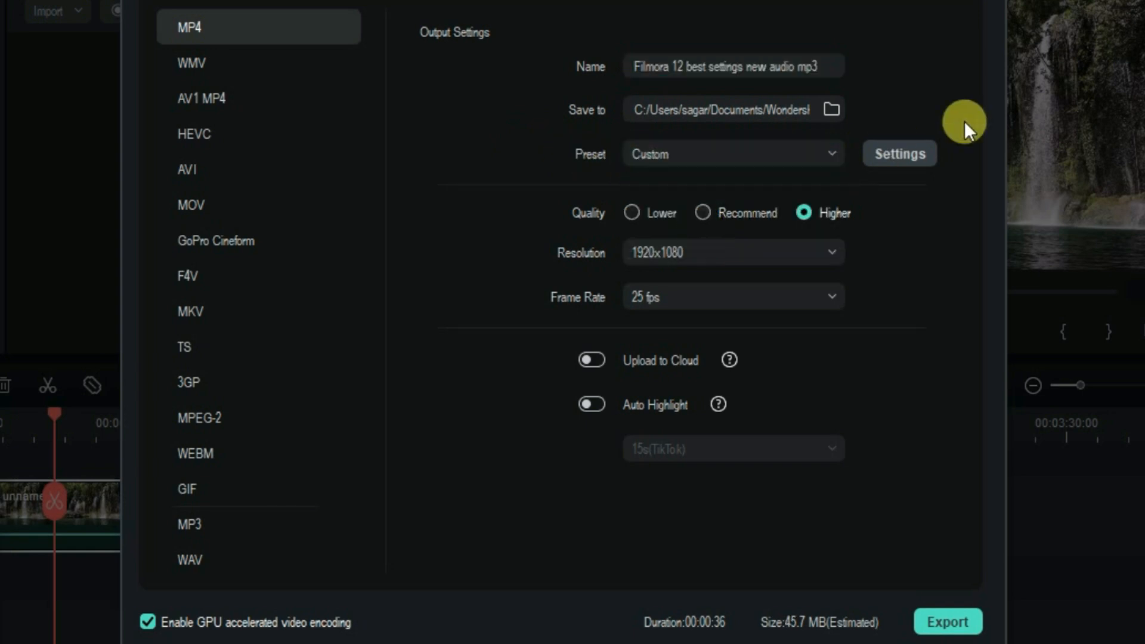
left_click(898, 154)
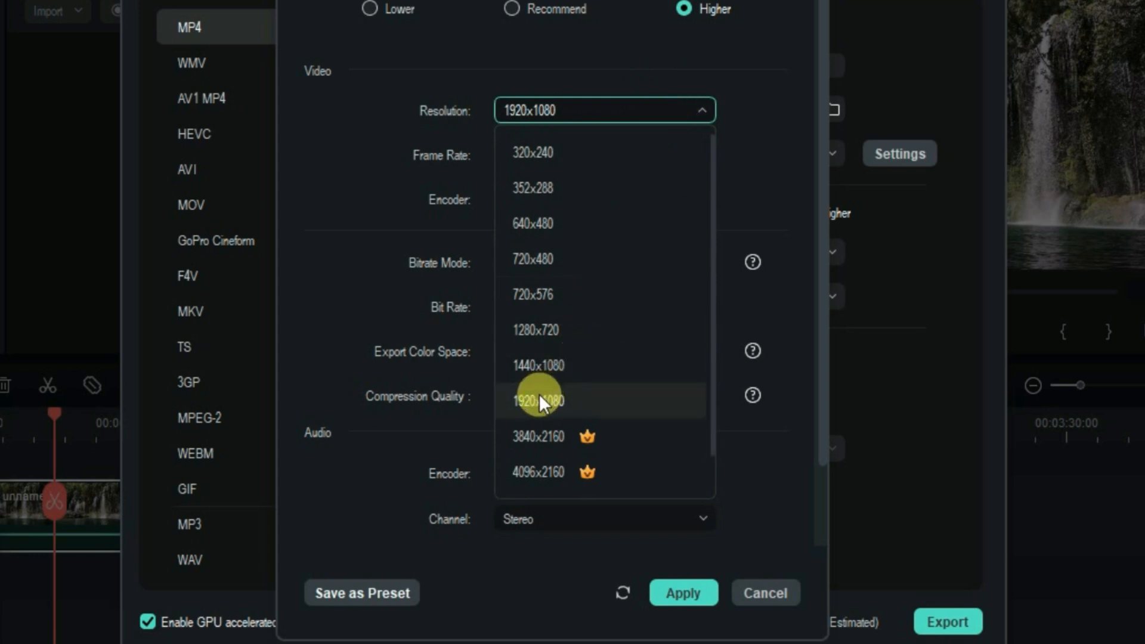
mouse_move(537, 437)
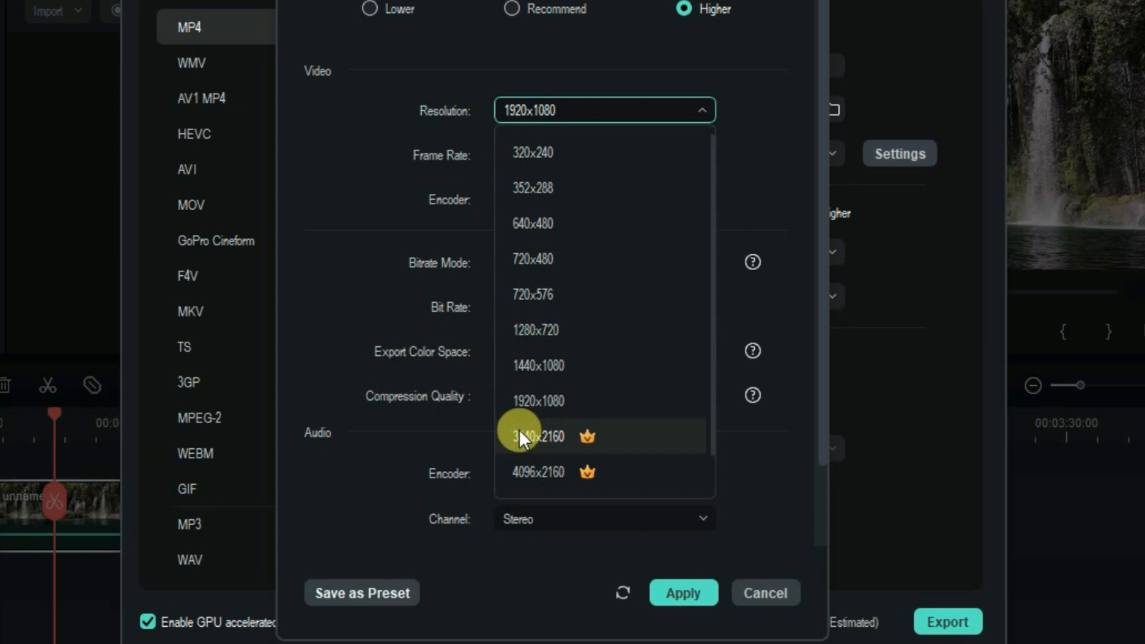
mouse_move(544, 445)
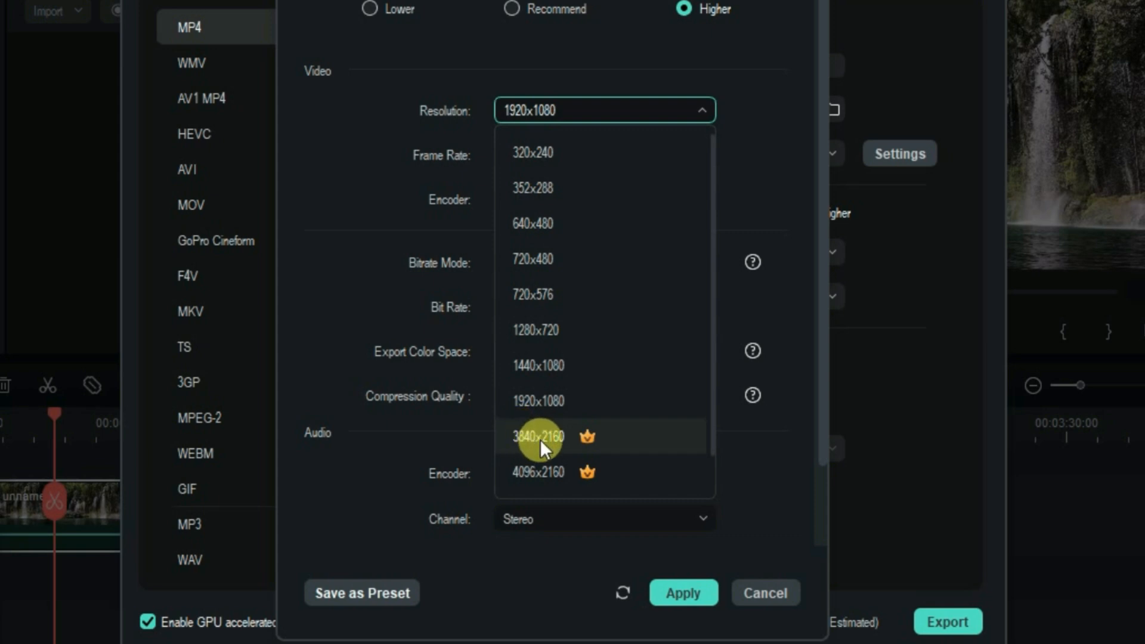
mouse_move(549, 485)
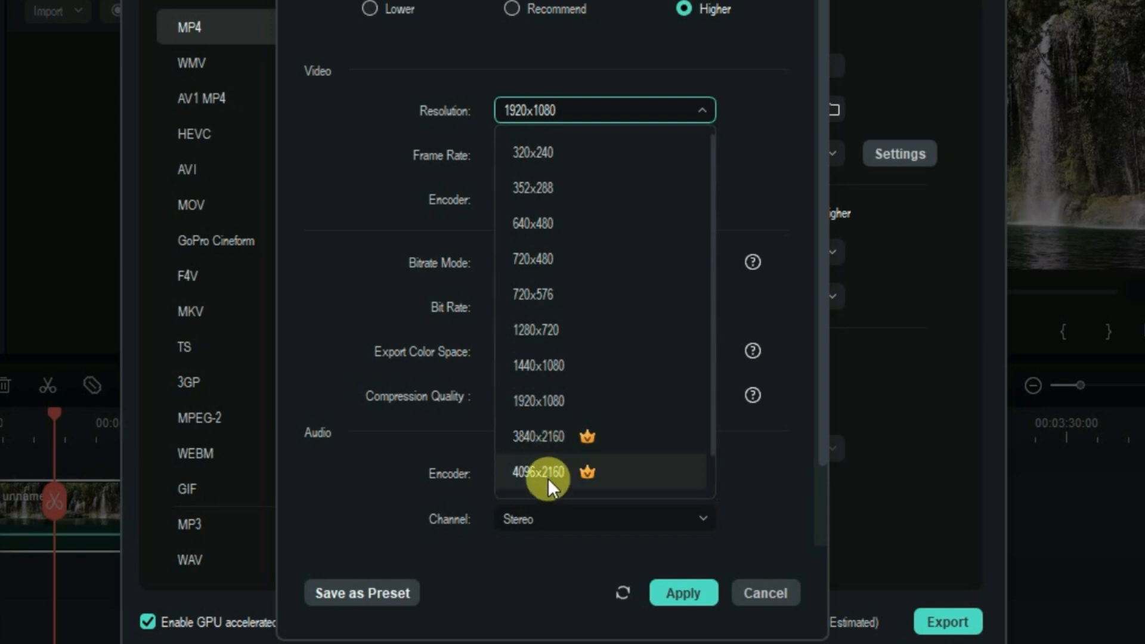
mouse_move(549, 408)
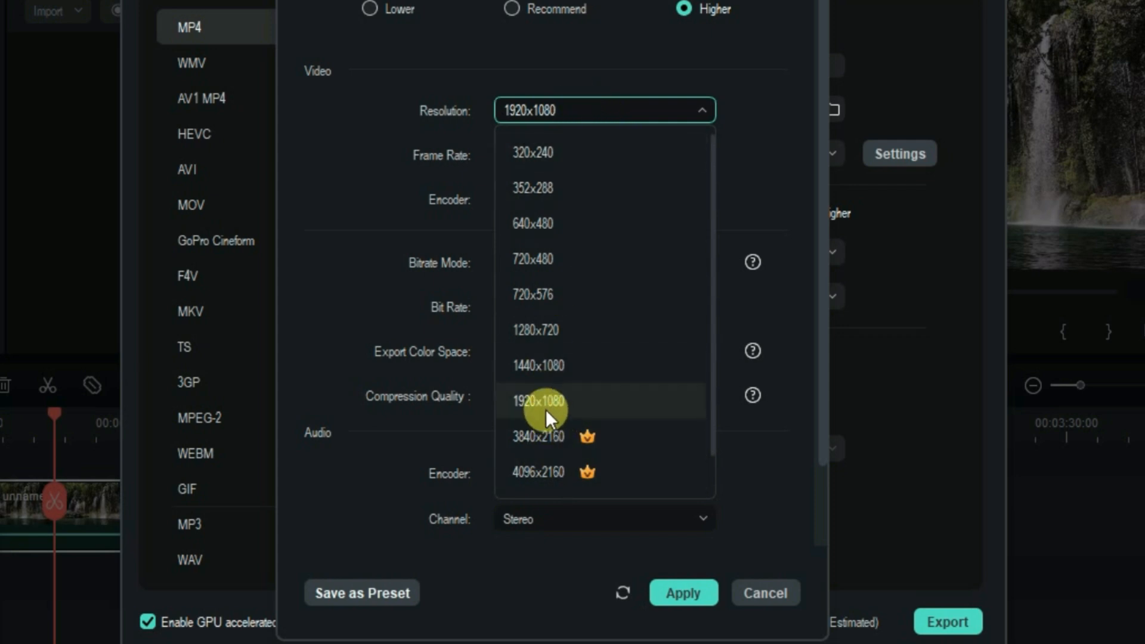
Keep 1920x1080 resolution at 30 fps and choose H.264 as the video encoder.
left_click(541, 401)
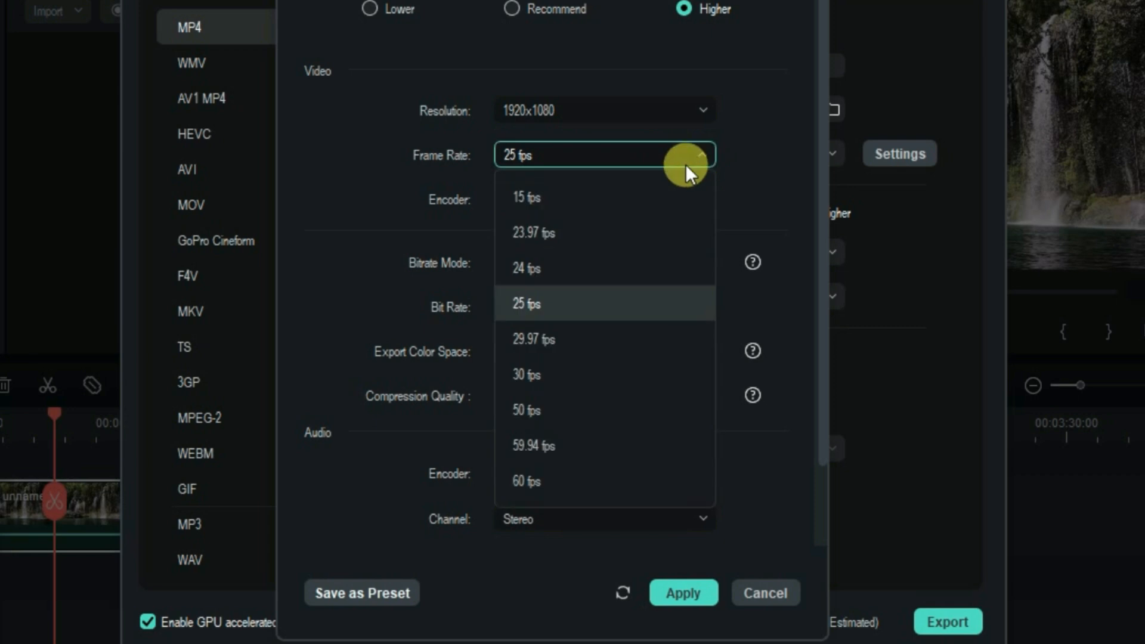
left_click(527, 374)
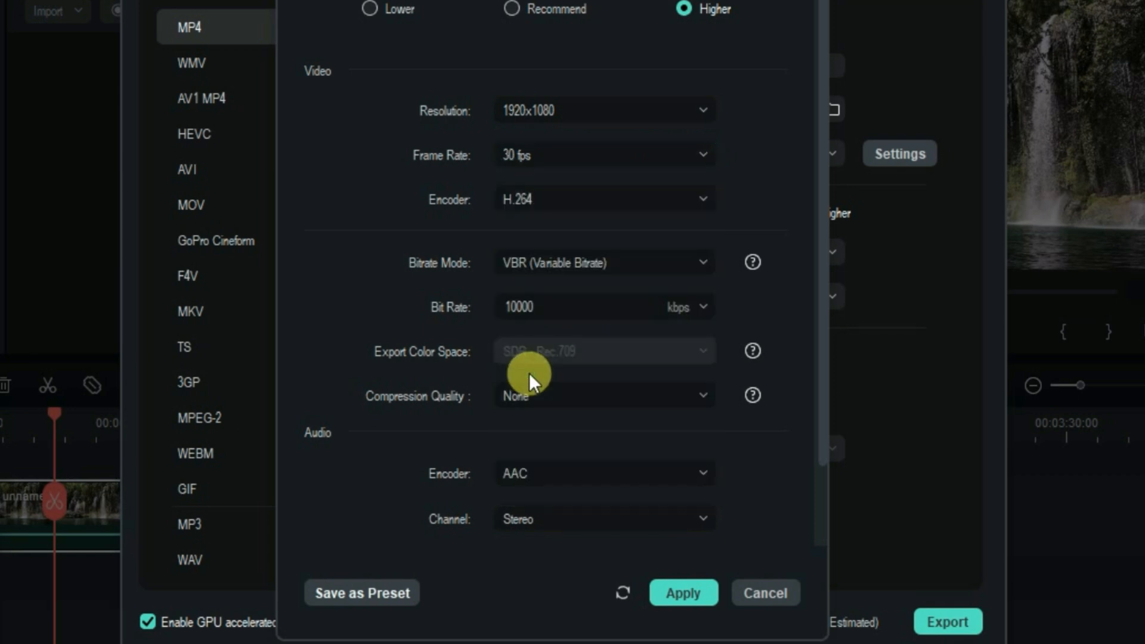
mouse_move(457, 142)
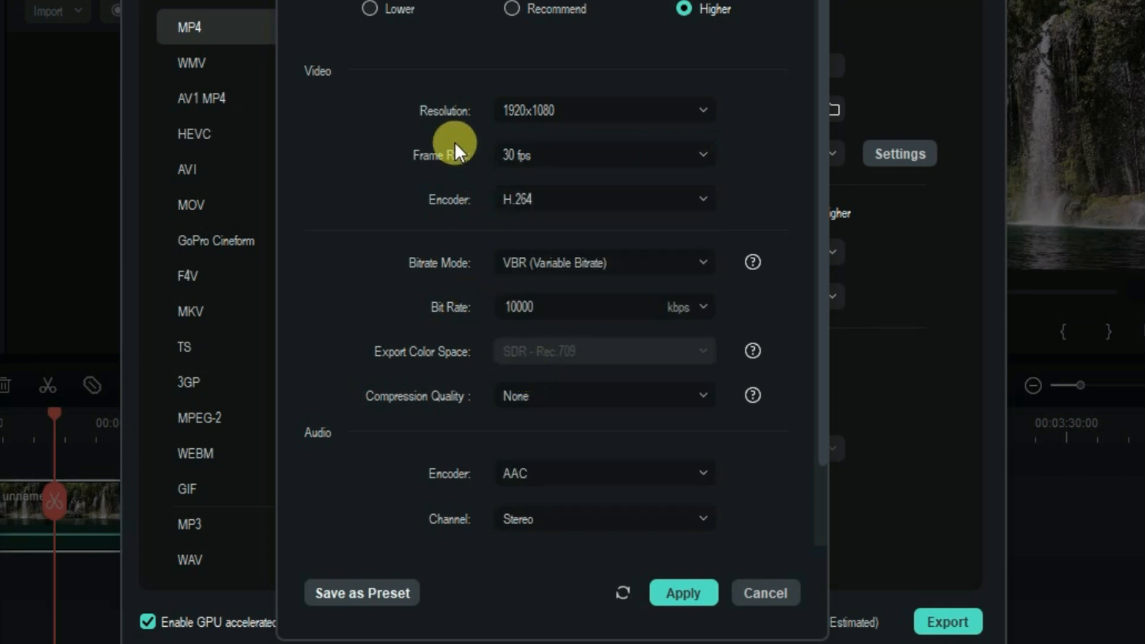
mouse_move(457, 168)
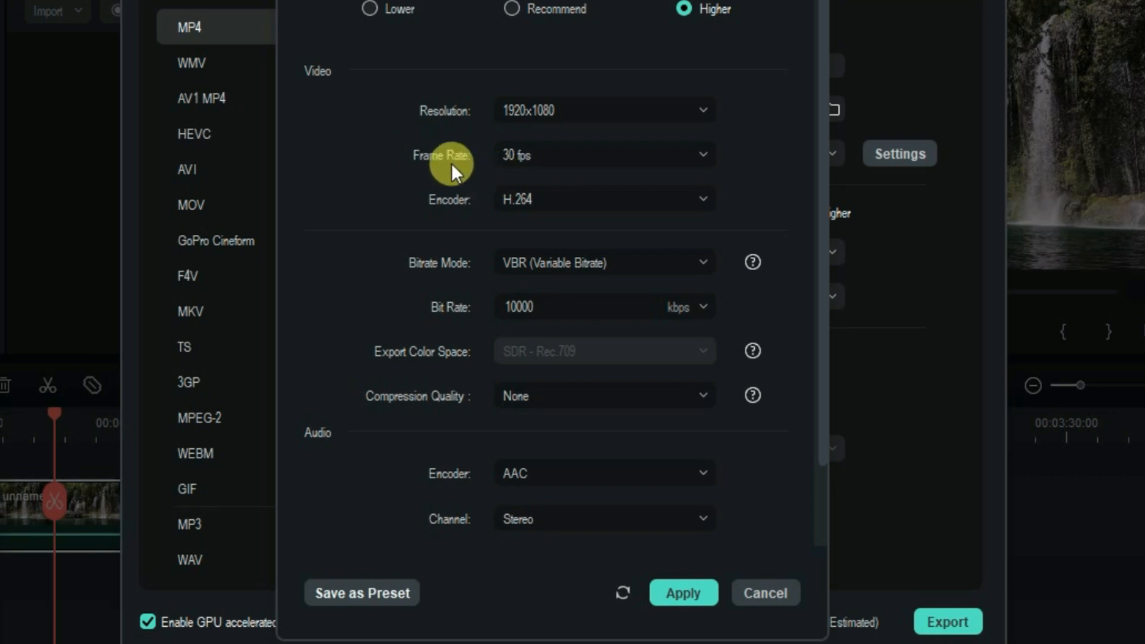
mouse_move(646, 200)
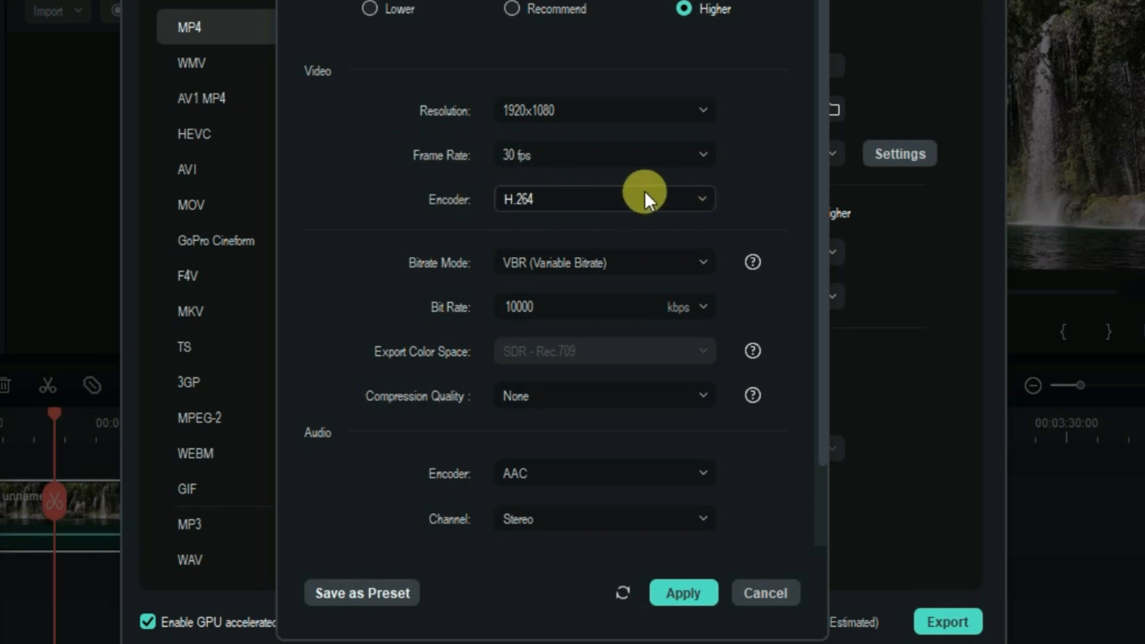
left_click(602, 199)
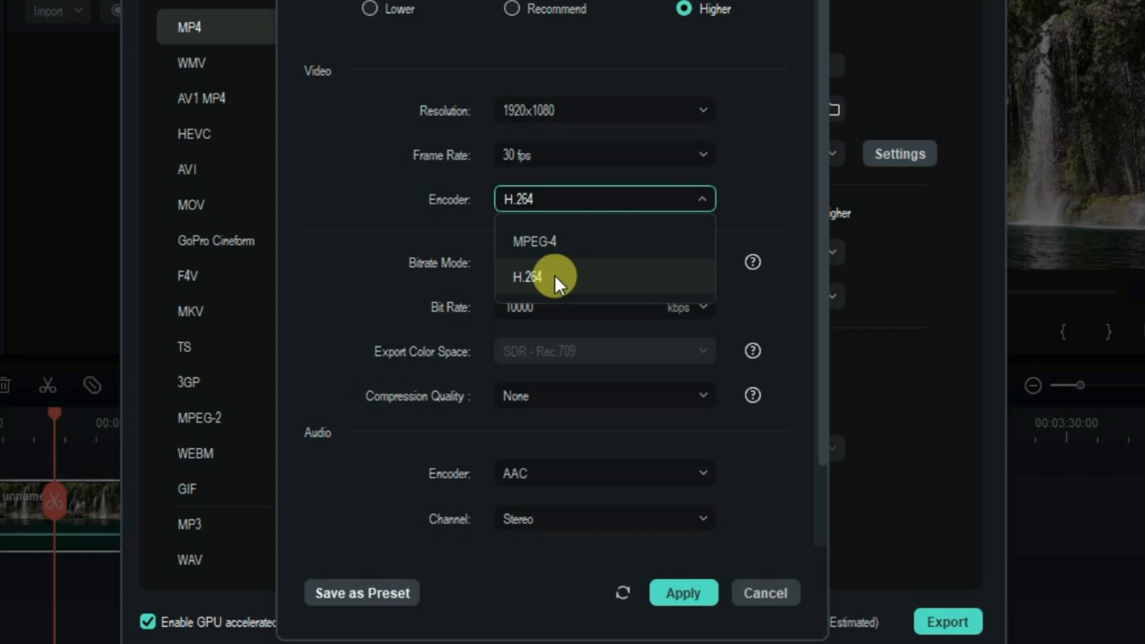
mouse_move(551, 285)
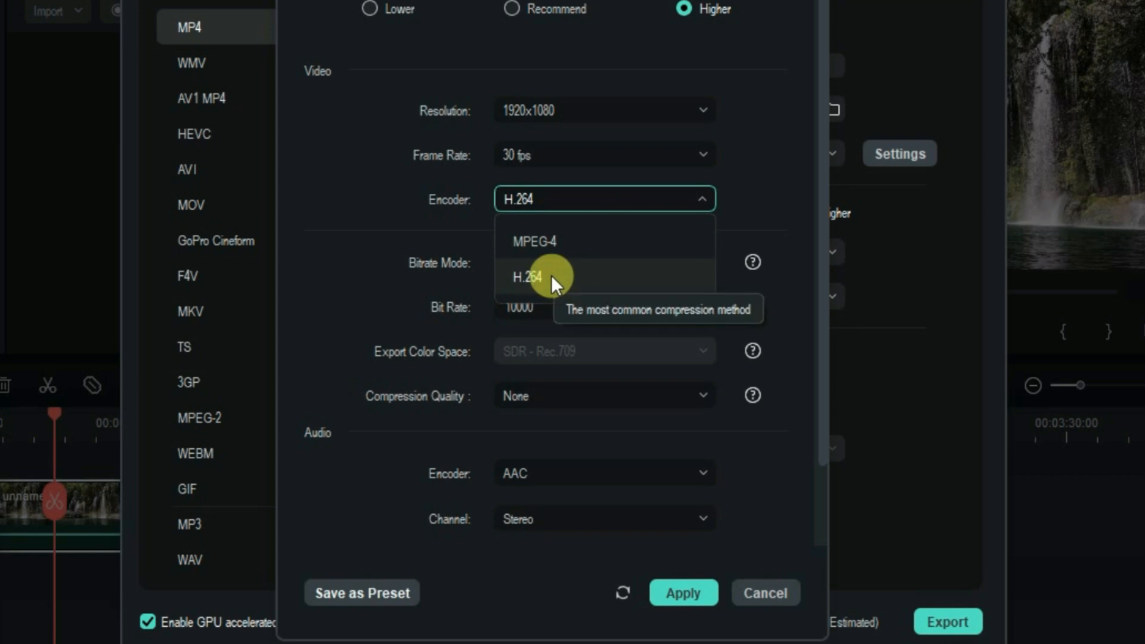
left_click(535, 241)
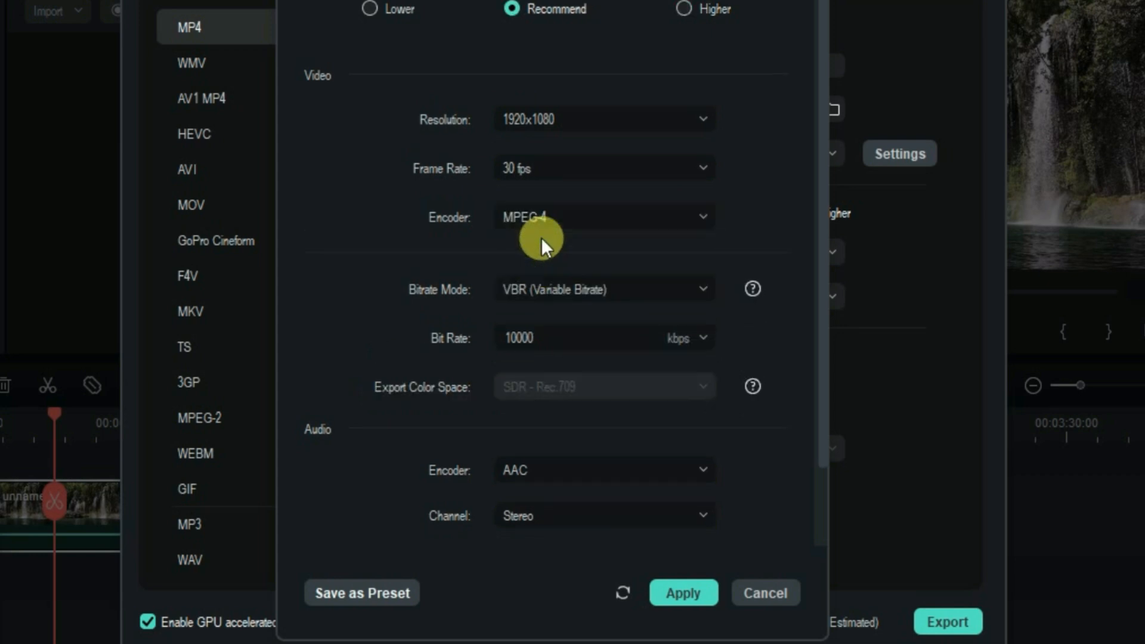
mouse_move(687, 219)
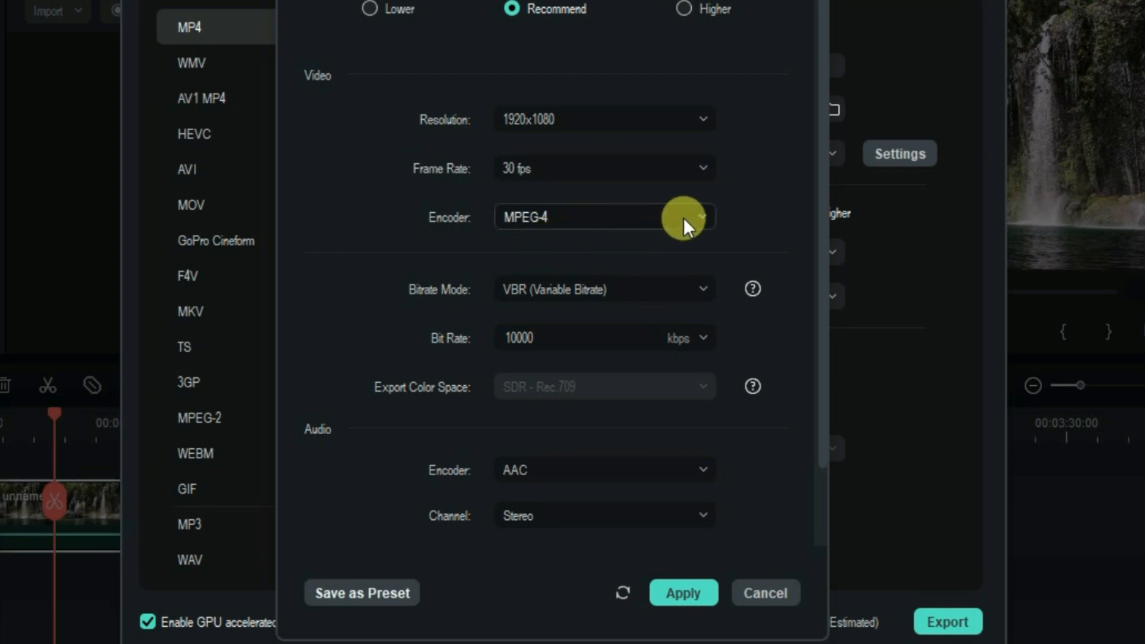
left_click(684, 9)
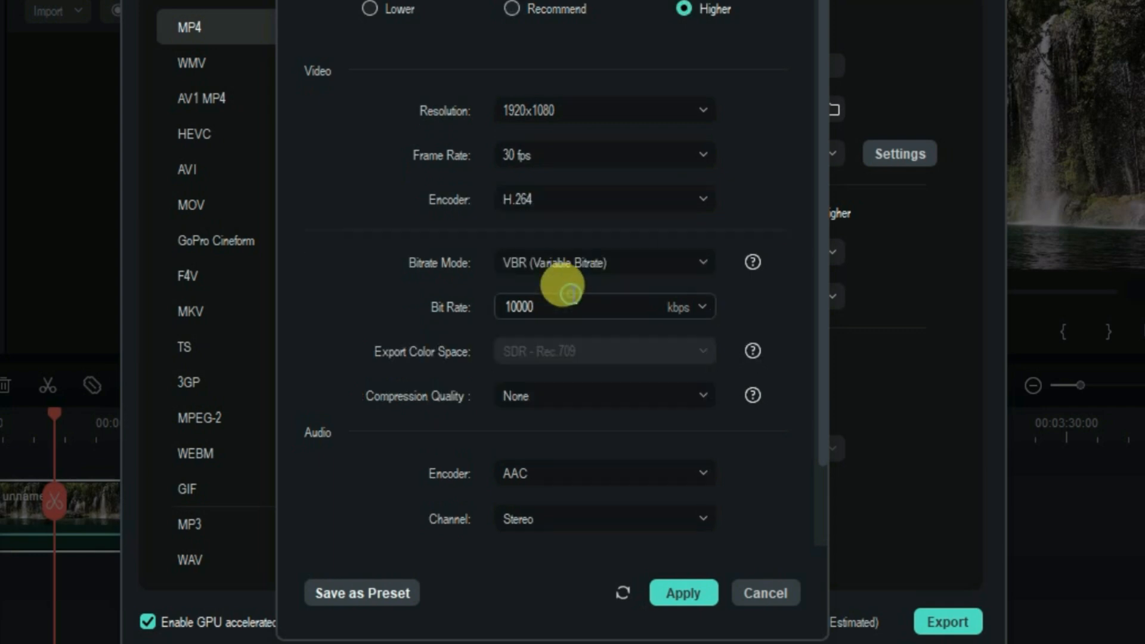
mouse_move(665, 265)
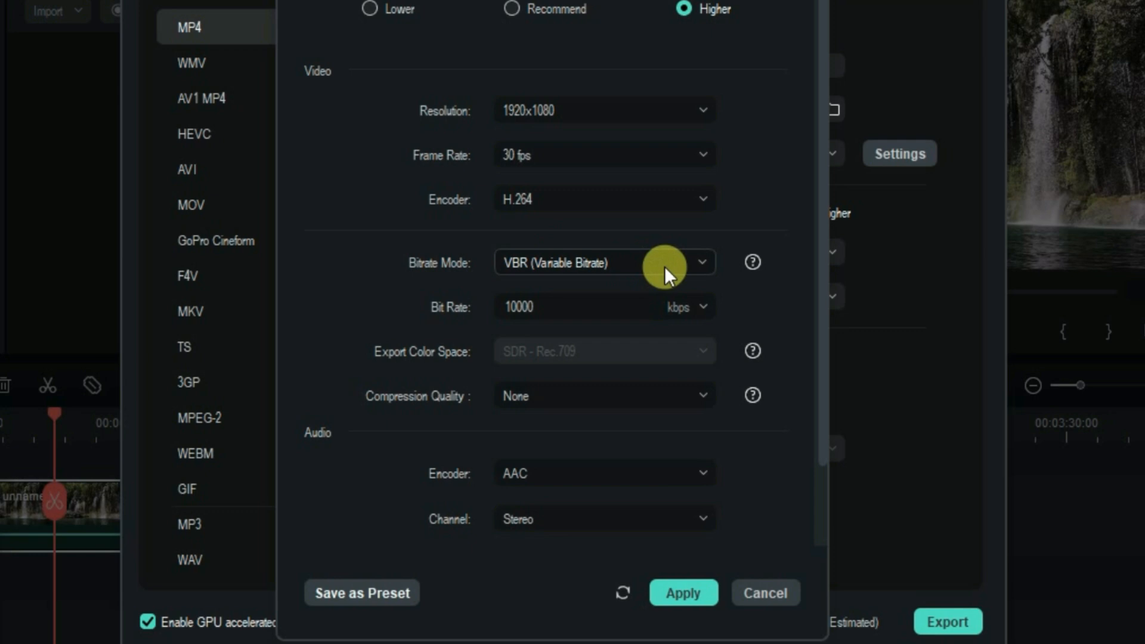
mouse_move(737, 306)
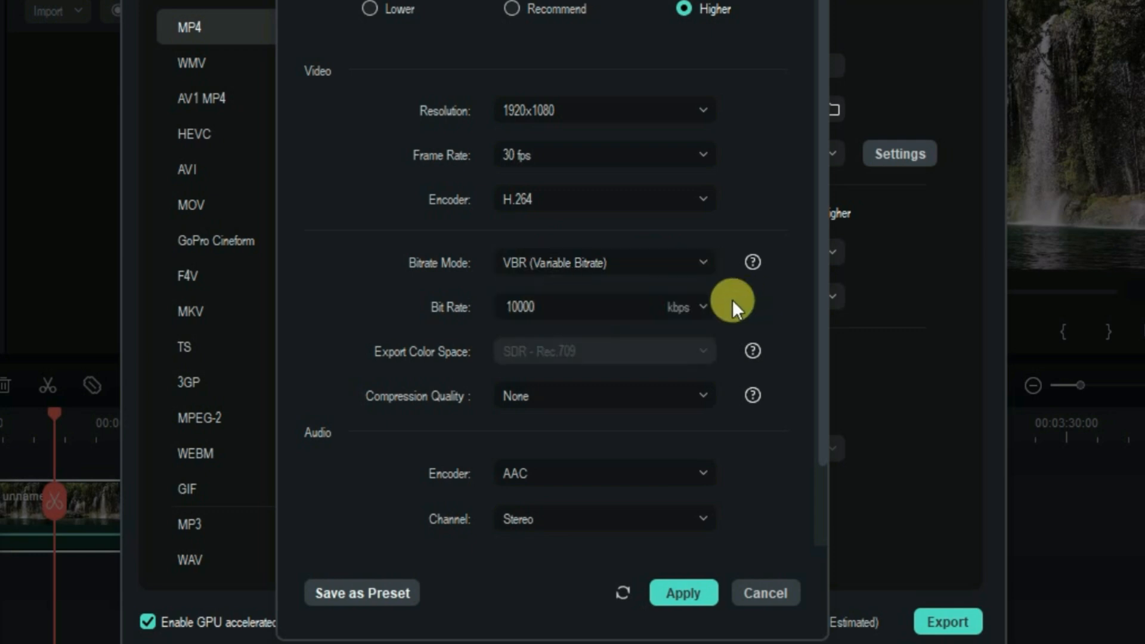
Set the bit rate to 15000 kbps and leave compression quality at None.
left_click(702, 307)
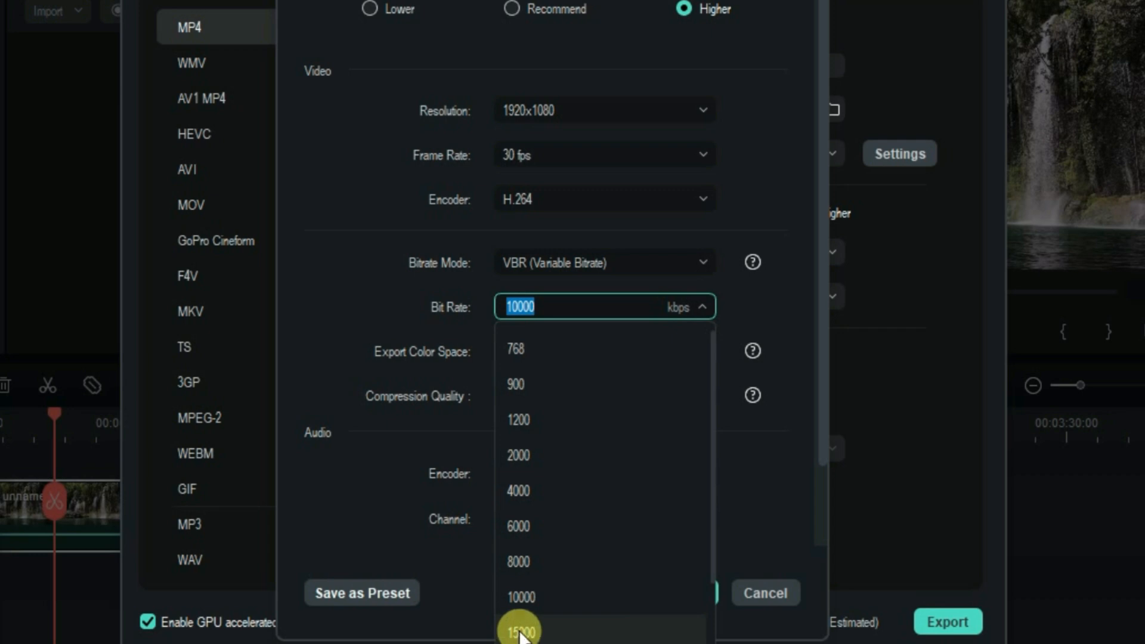
mouse_move(523, 630)
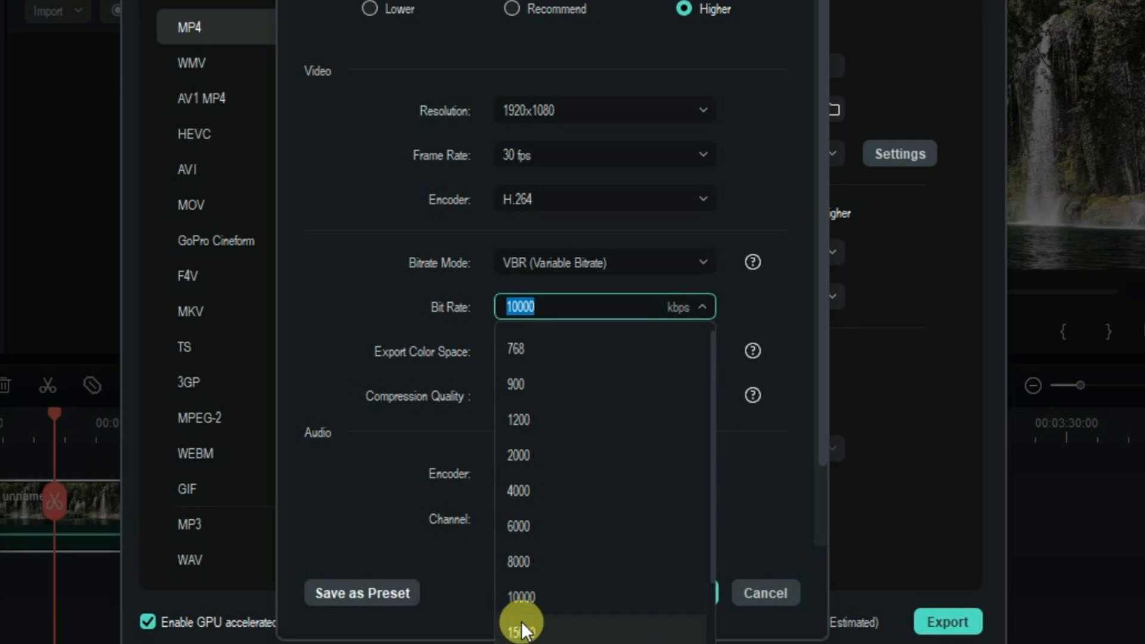
mouse_move(523, 602)
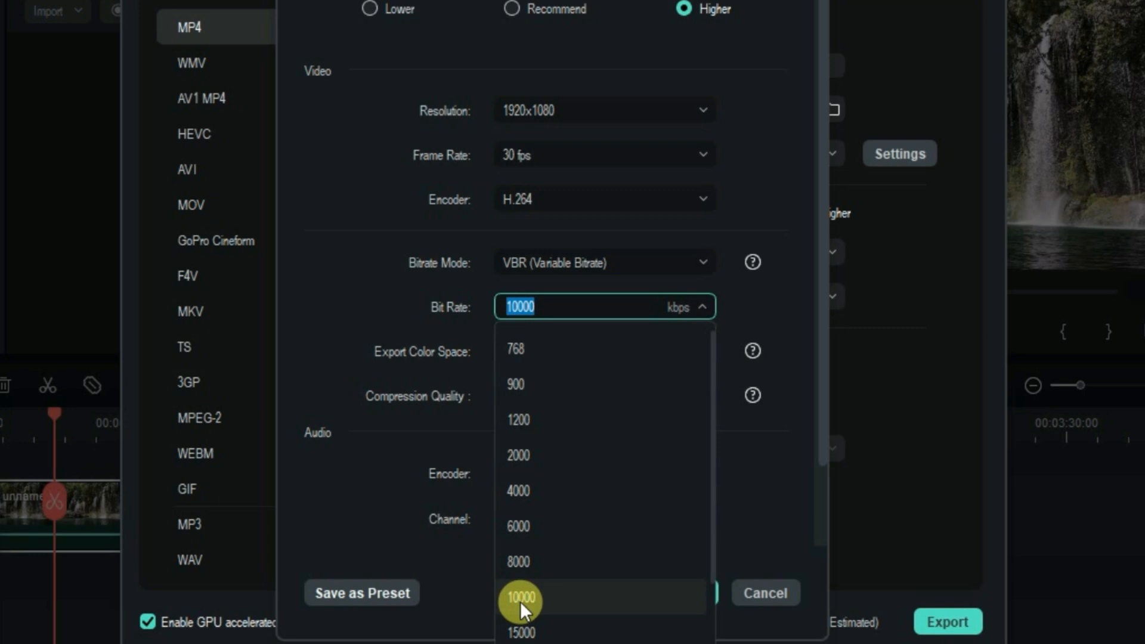
mouse_move(522, 630)
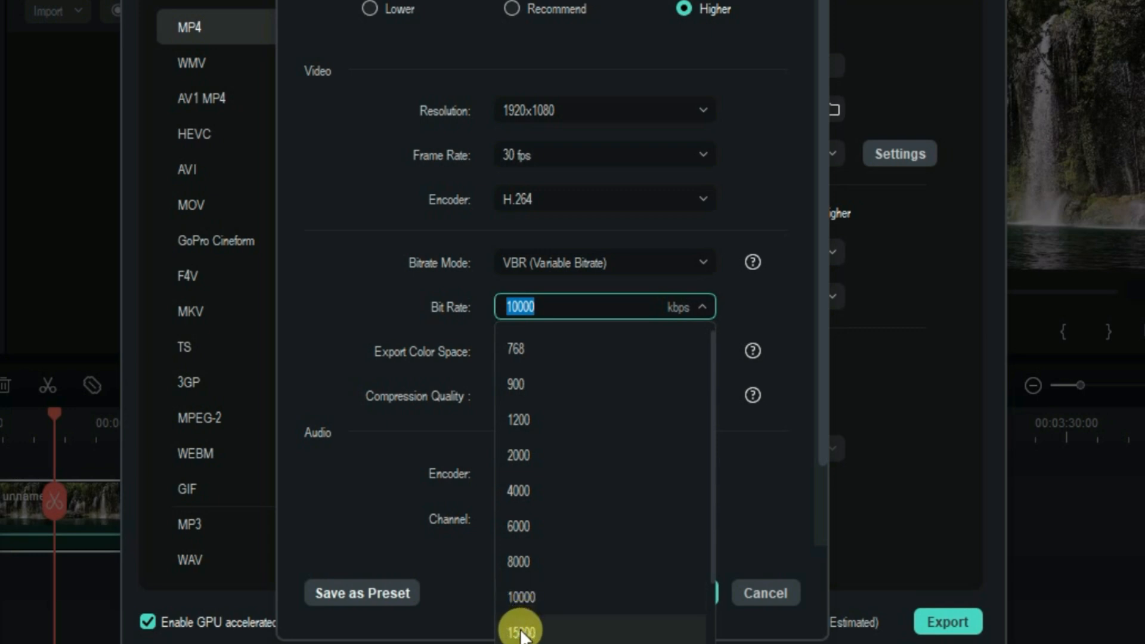
left_click(519, 630)
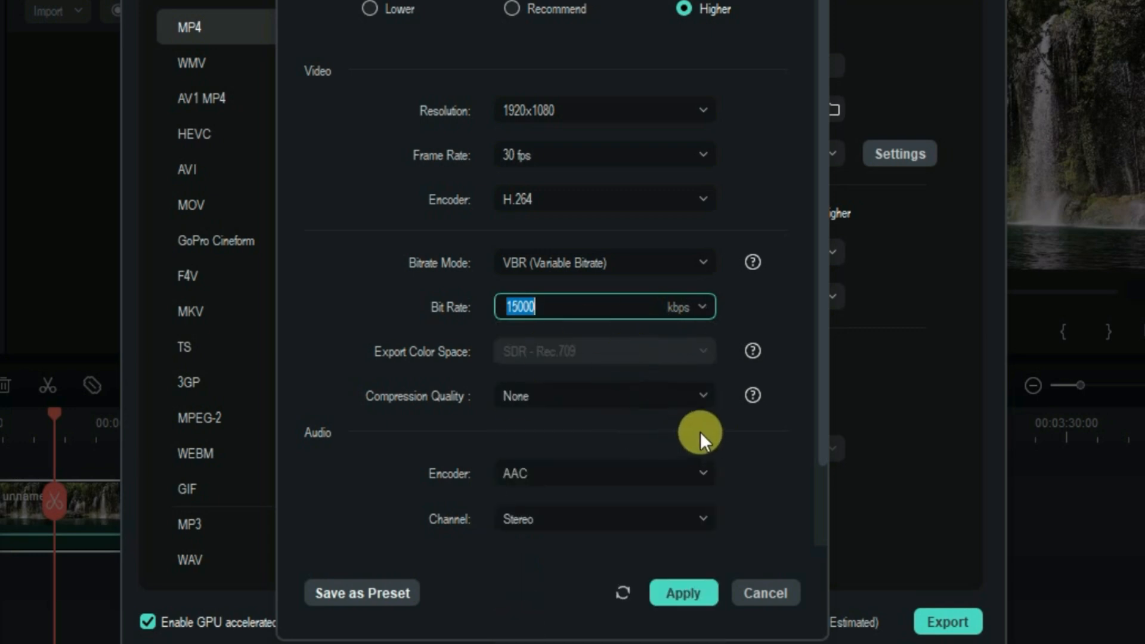
left_click(602, 395)
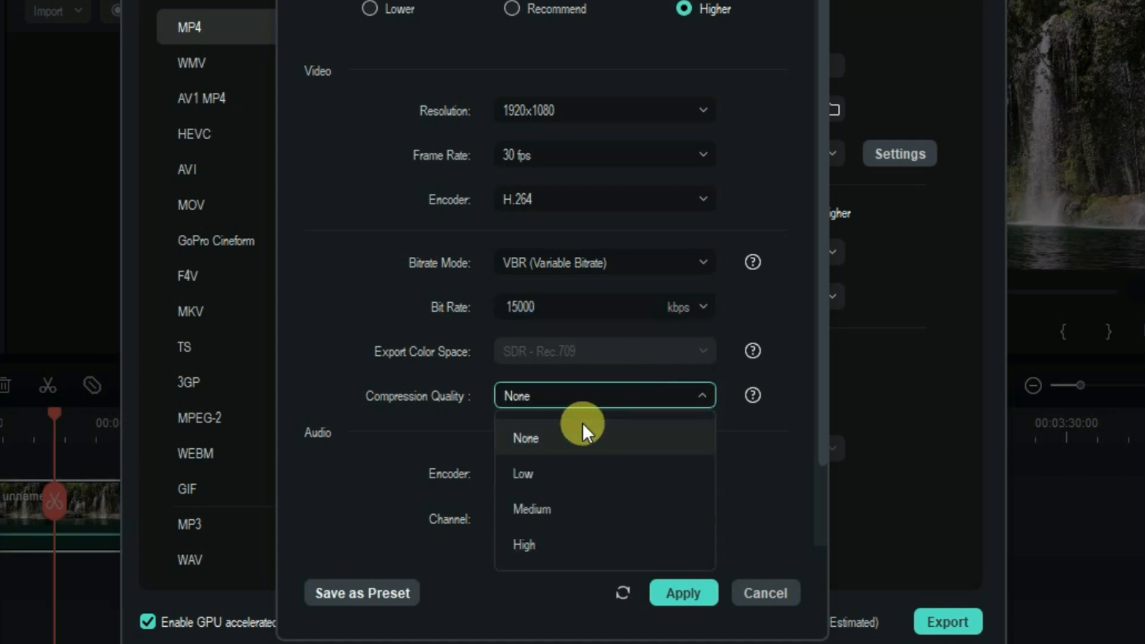
left_click(525, 438)
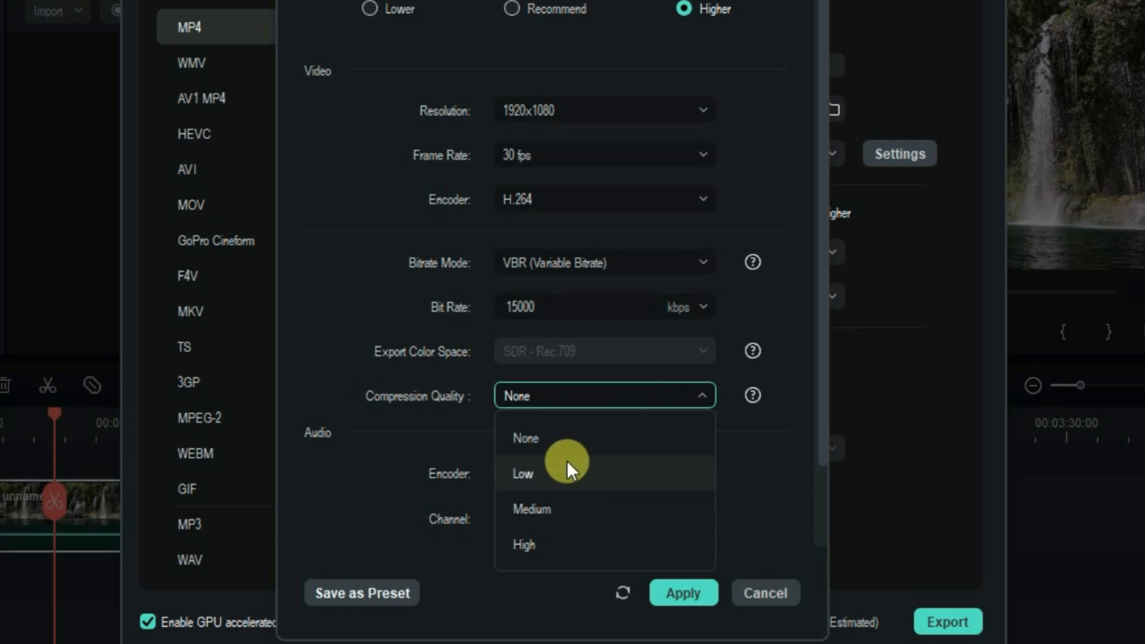
mouse_move(562, 482)
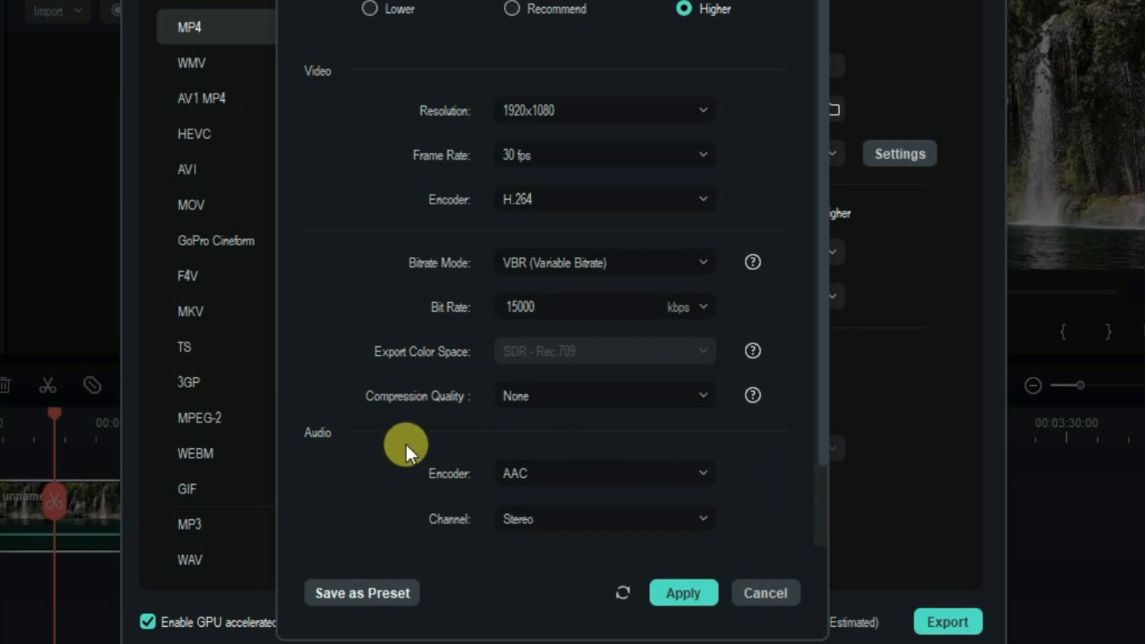
Keep AAC audio in stereo, apply the custom settings and start the export.
left_click(601, 473)
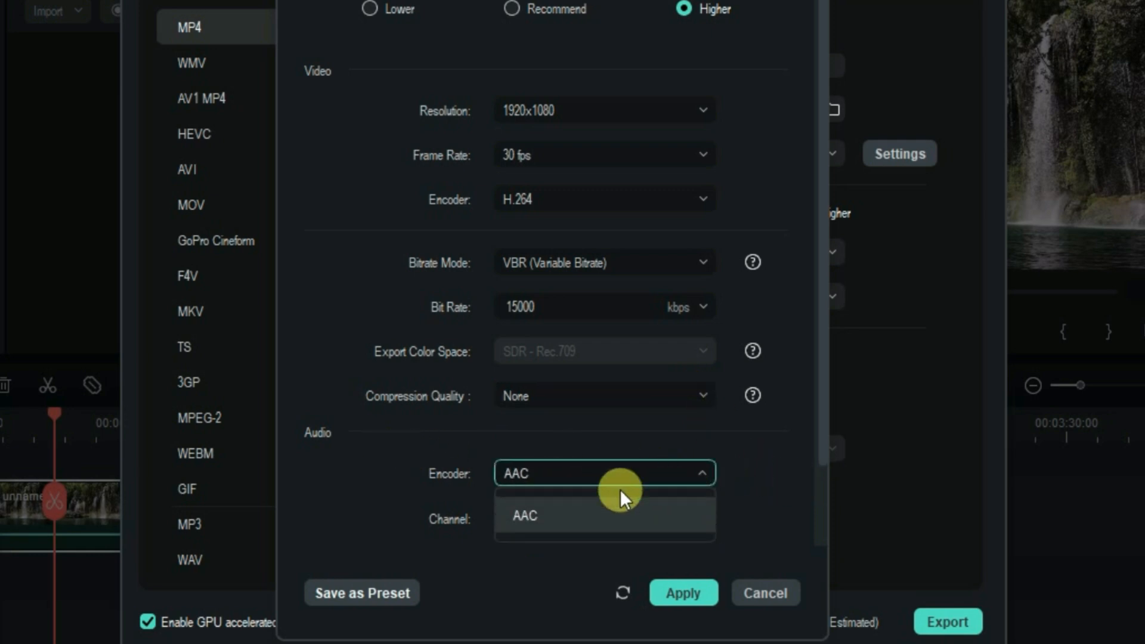
left_click(604, 519)
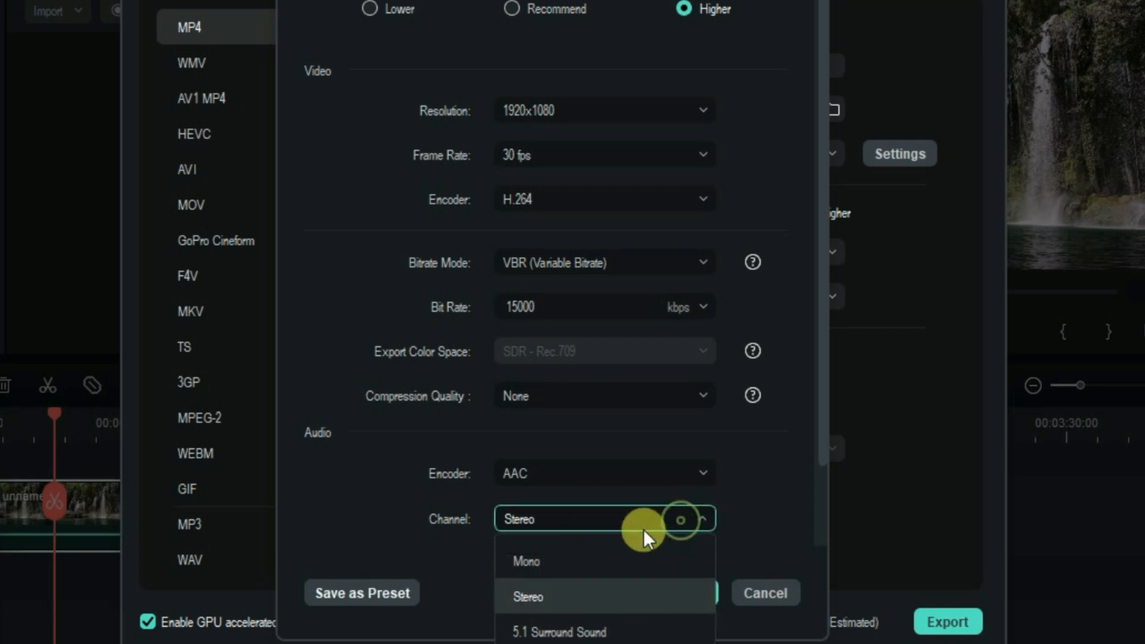
left_click(526, 596)
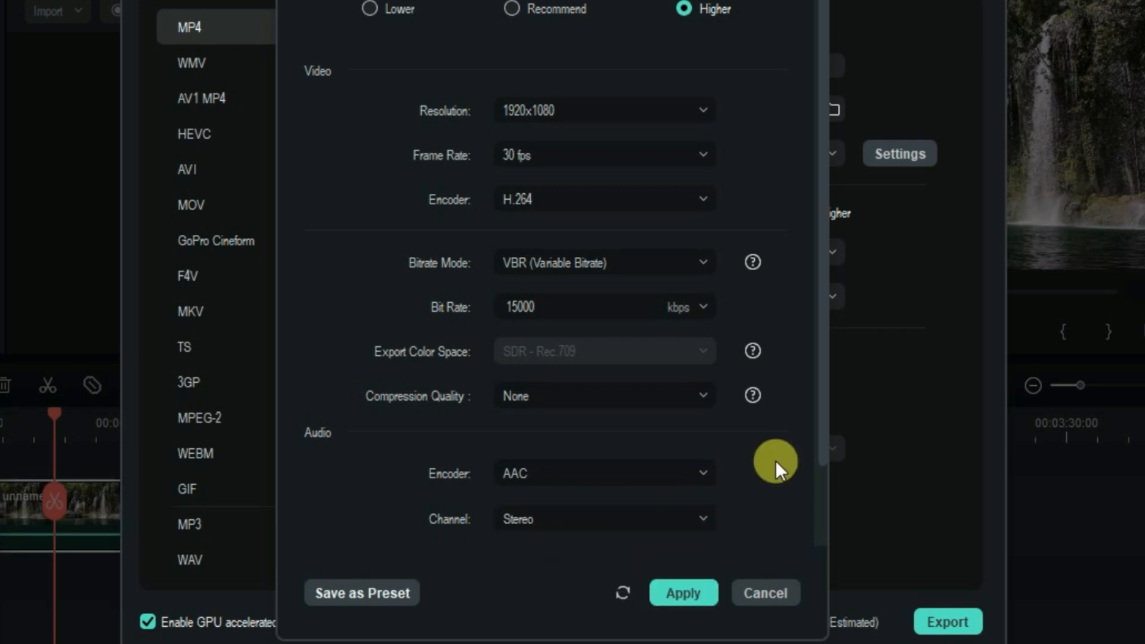
left_click(765, 593)
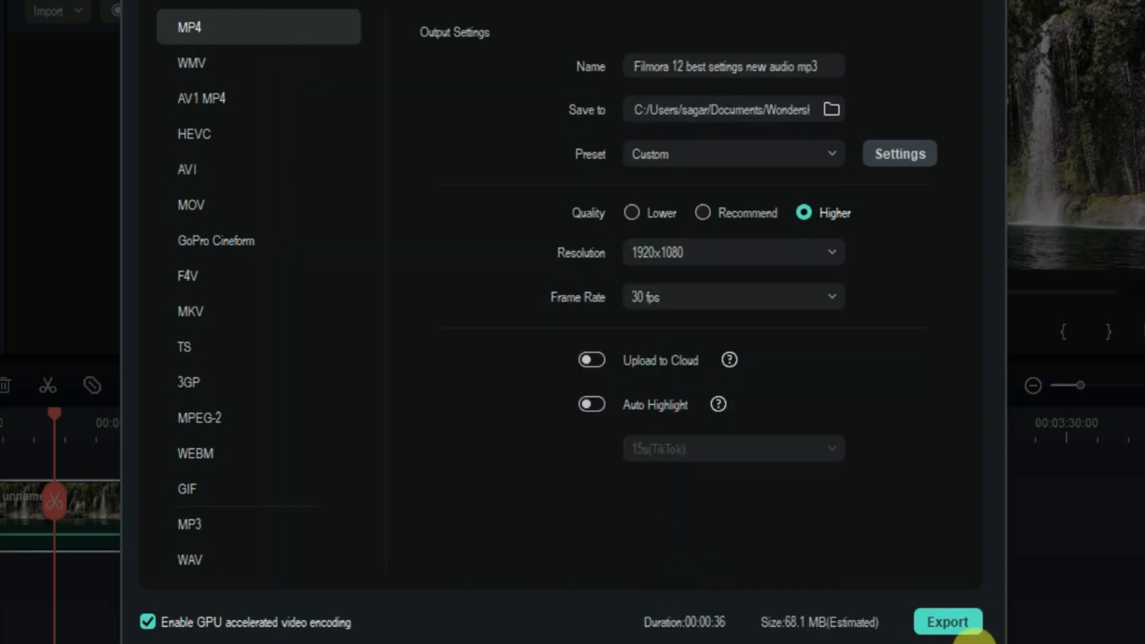
left_click(948, 623)
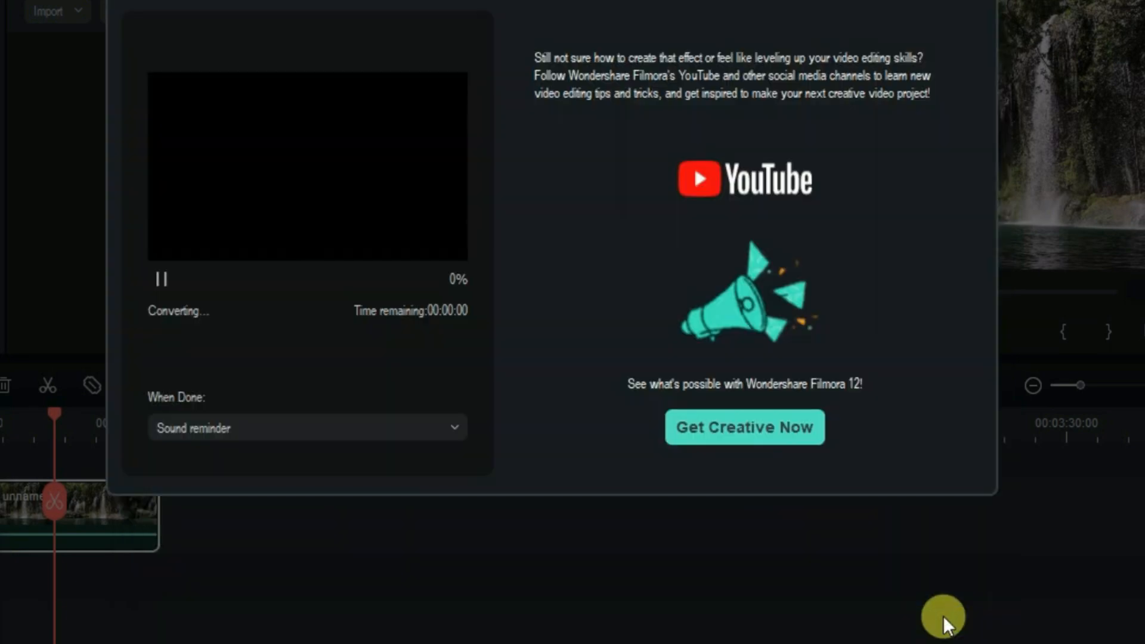